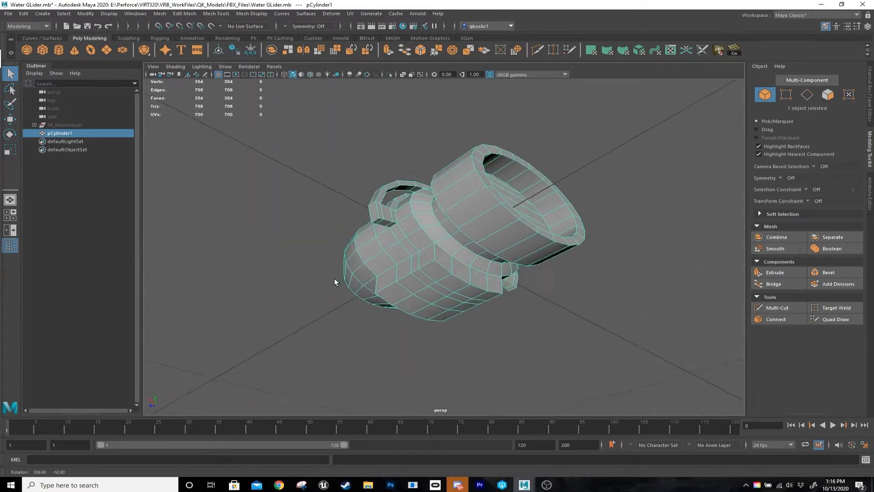
# Inspect the glider's arrow component, then view BP_Glider's Is Grabbed, physics and detach logic.
pyautogui.moveTo(334, 281); pyautogui.dragTo(266, 285)
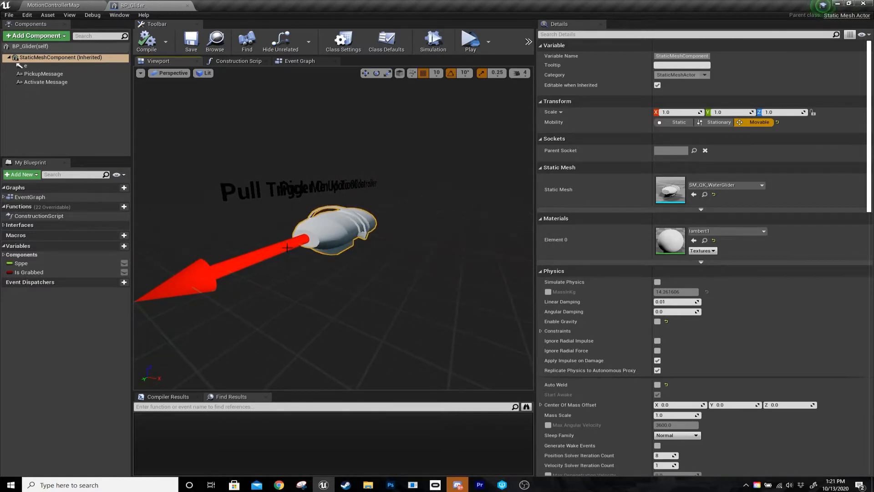
pyautogui.click(22, 66)
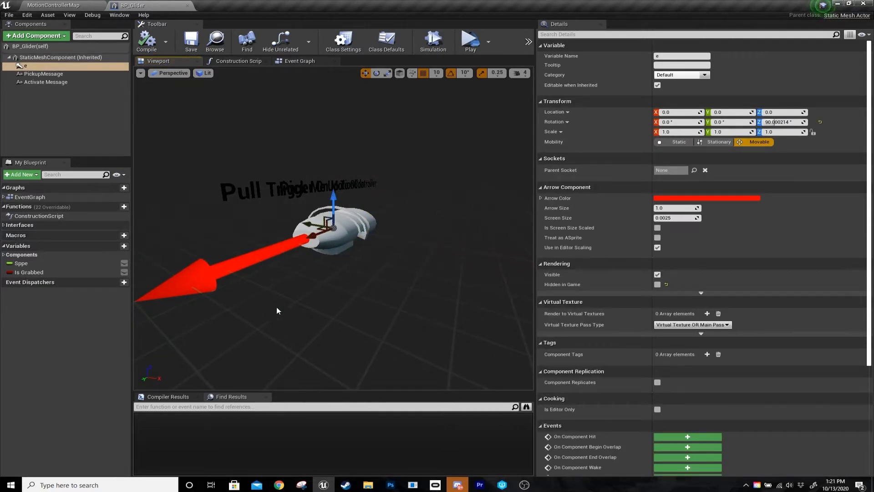
pyautogui.moveTo(27, 68)
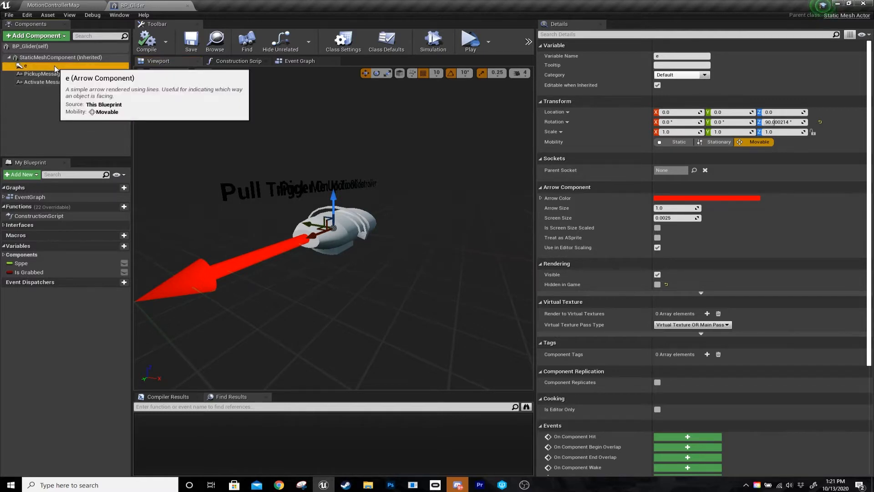
pyautogui.moveTo(214, 143)
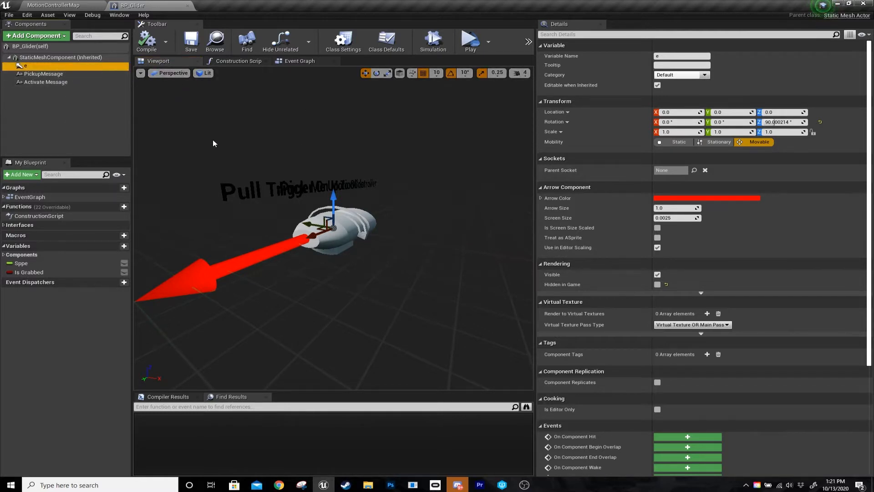
pyautogui.click(299, 60)
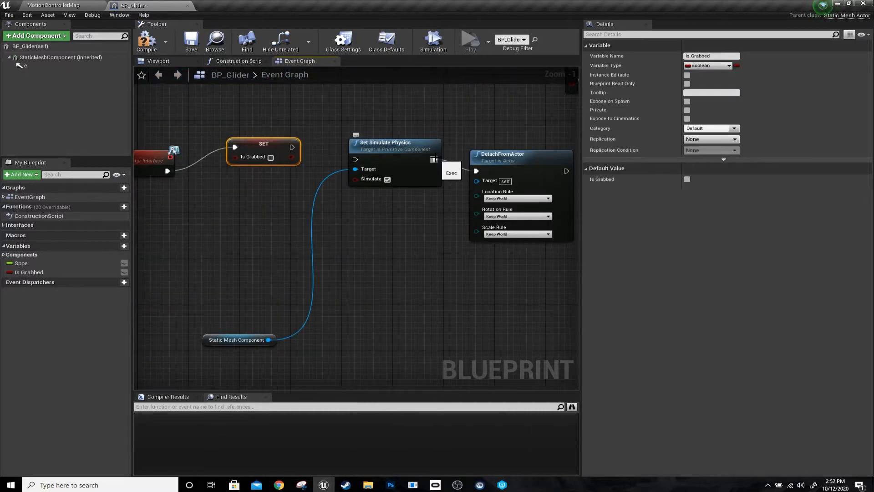
# Return to the MotionControllerMap level editor showing the VirtualRealityBP Blueprints folder.
pyautogui.click(470, 40)
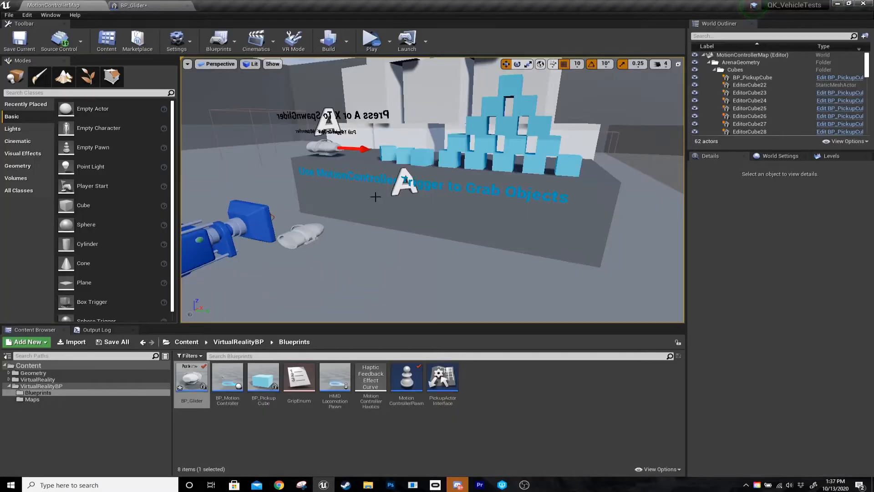
pyautogui.moveTo(410, 389)
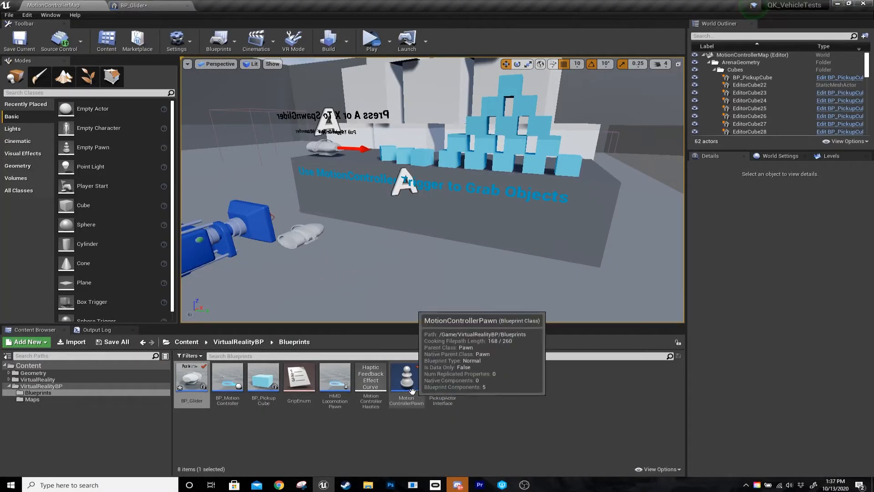
# Open MotionControllerPawn from the Content Browser's Blueprints folder.
pyautogui.doubleClick(405, 378)
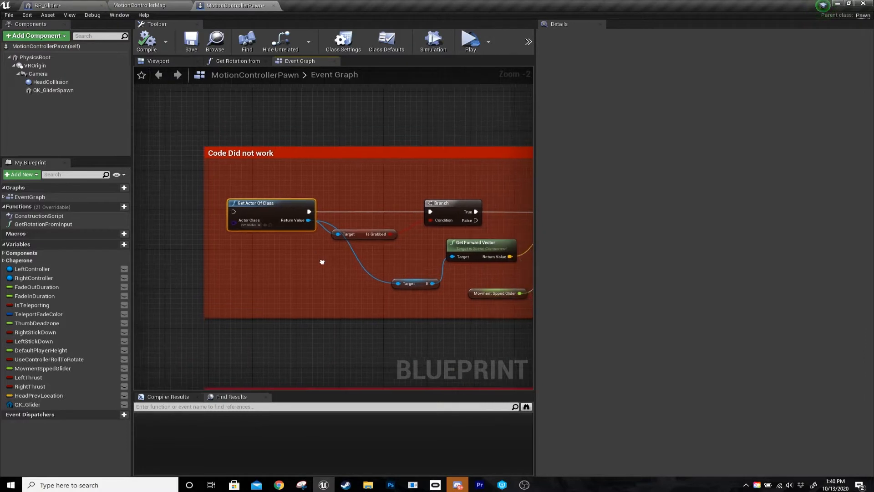
pyautogui.click(261, 220)
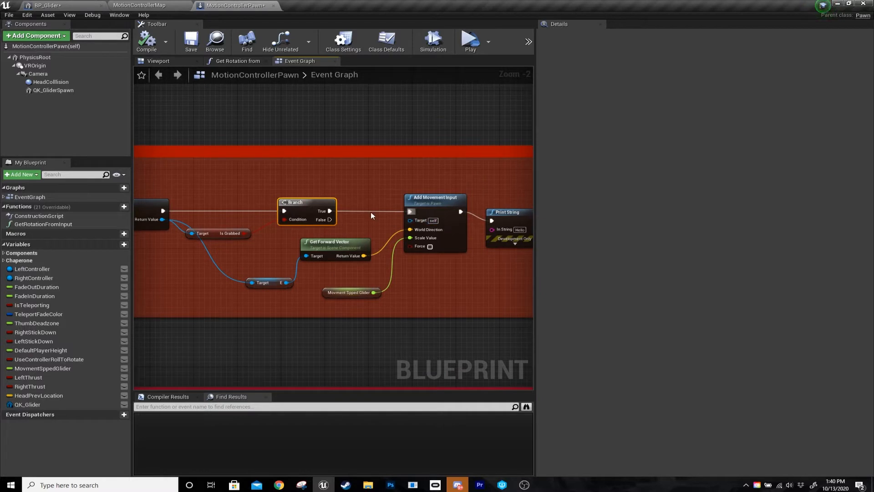
pyautogui.moveTo(347, 253)
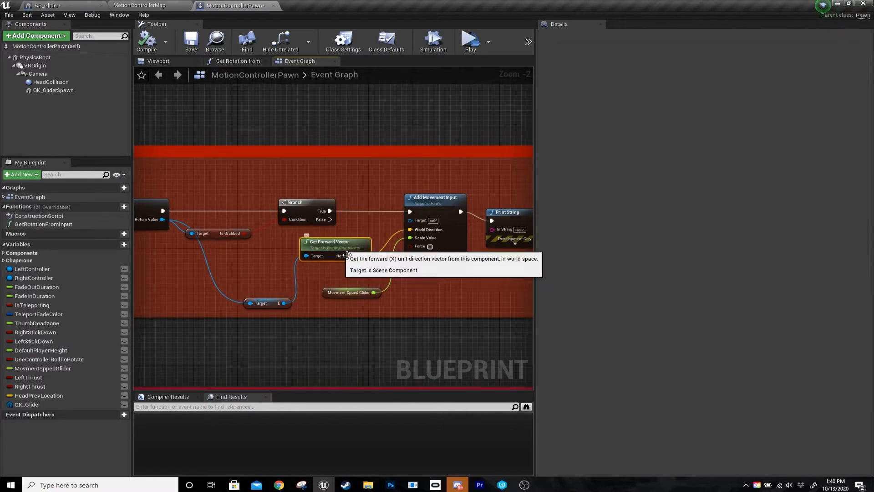
pyautogui.moveTo(436, 198)
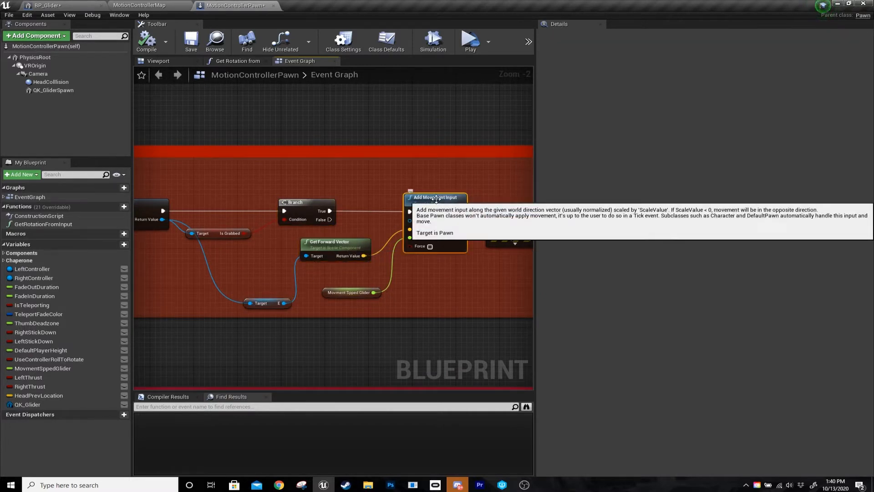
pyautogui.click(312, 290)
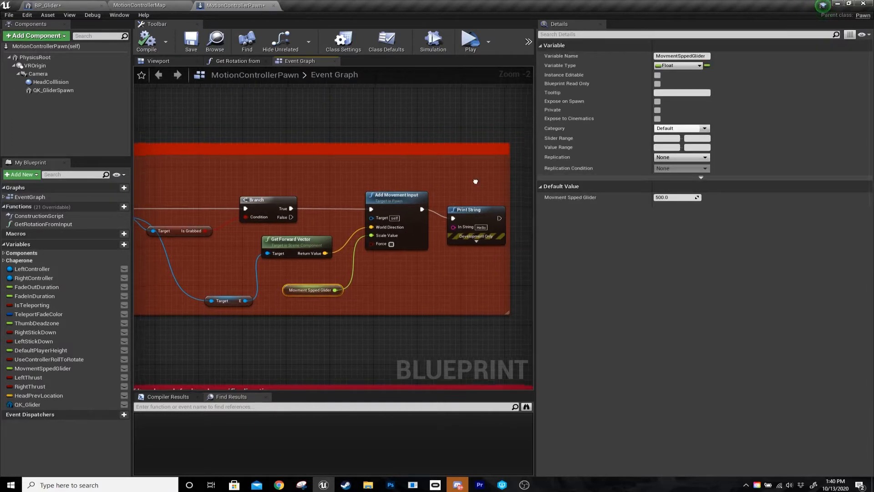
pyautogui.click(470, 39)
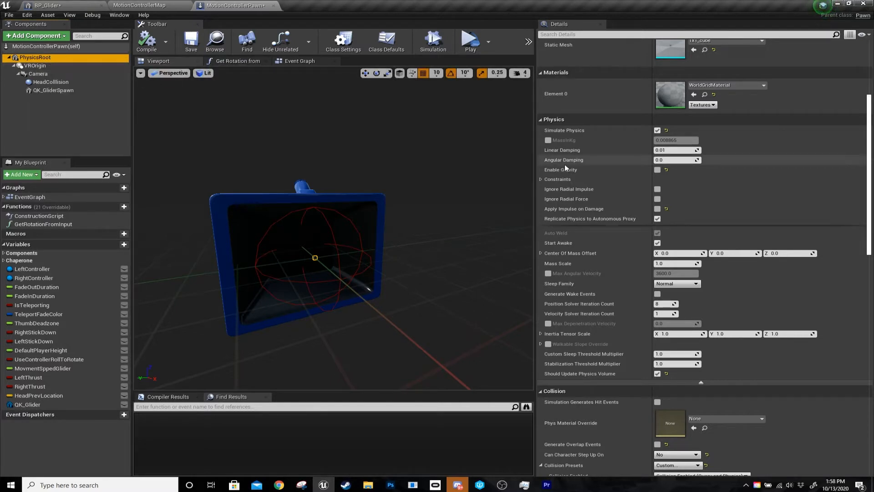
pyautogui.moveTo(657, 170)
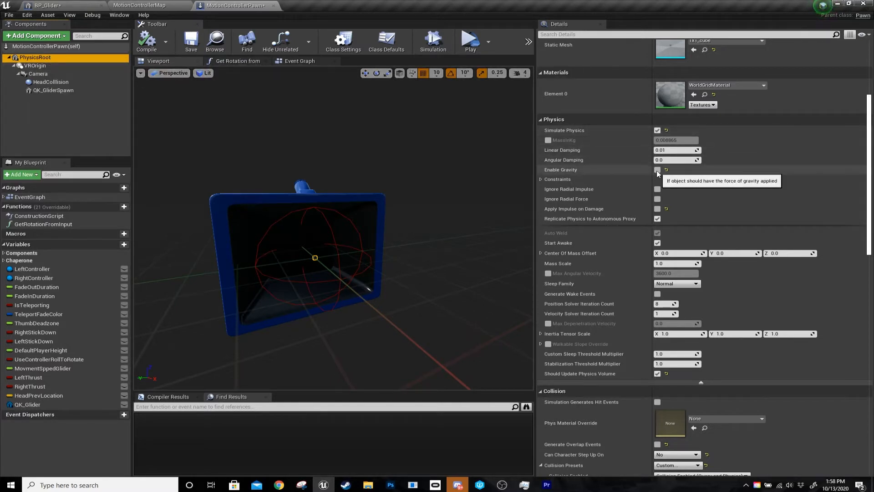
# Keep Enable Gravity off on PhysicsRoot and scroll down to its PhysicsBody collision presets.
pyautogui.click(657, 169)
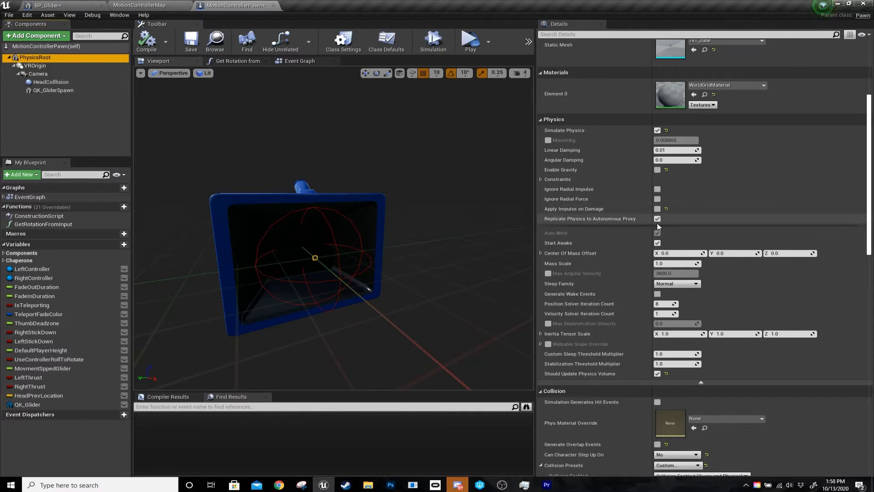
pyautogui.scroll(-3)
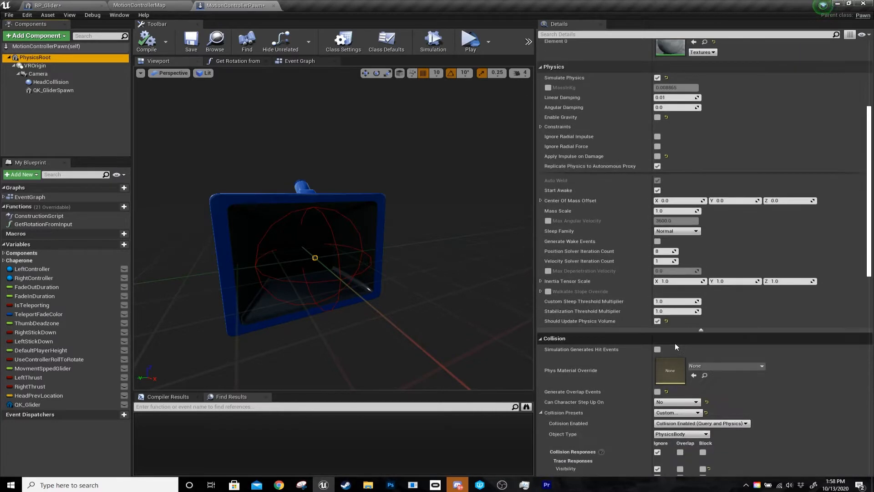
pyautogui.scroll(-3)
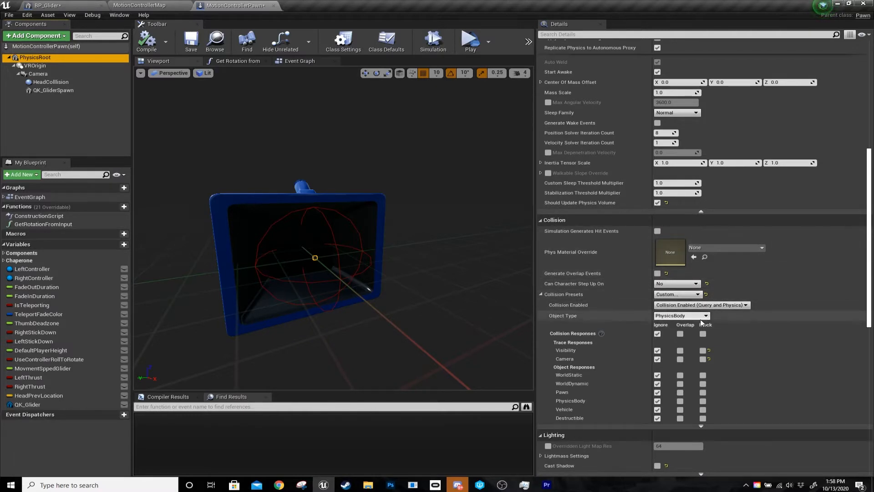
pyautogui.scroll(-3)
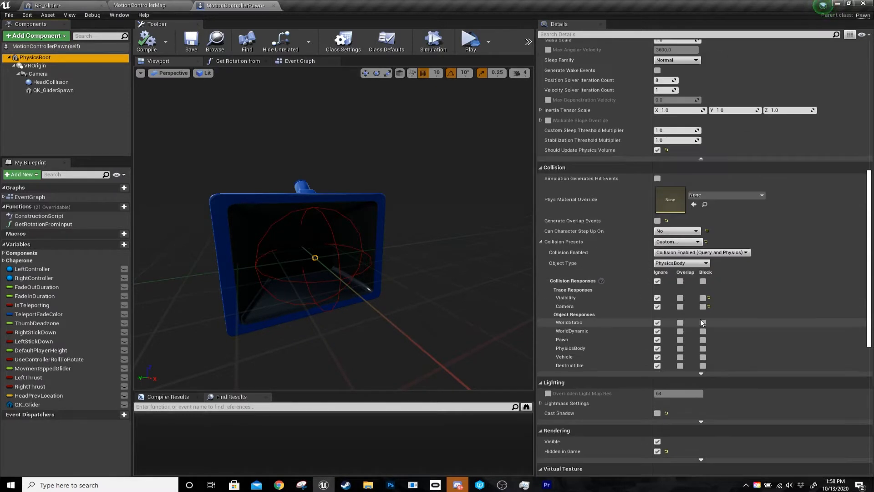
pyautogui.scroll(-3)
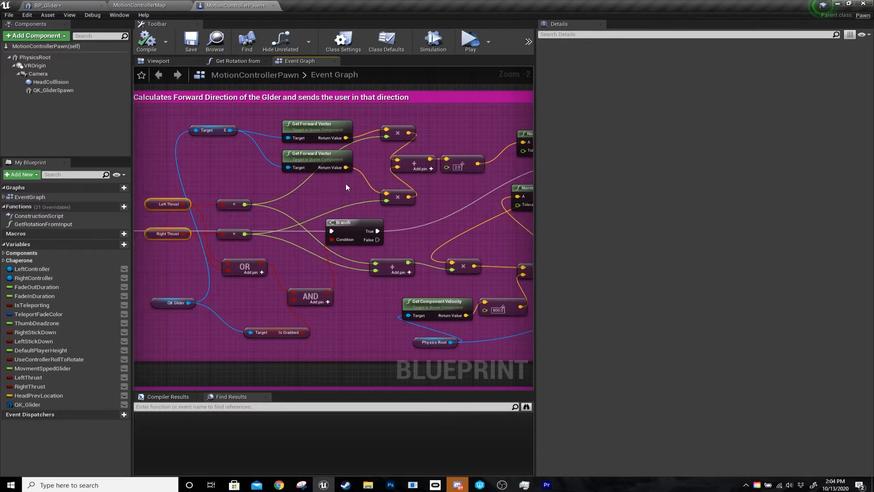
pyautogui.moveTo(239, 193)
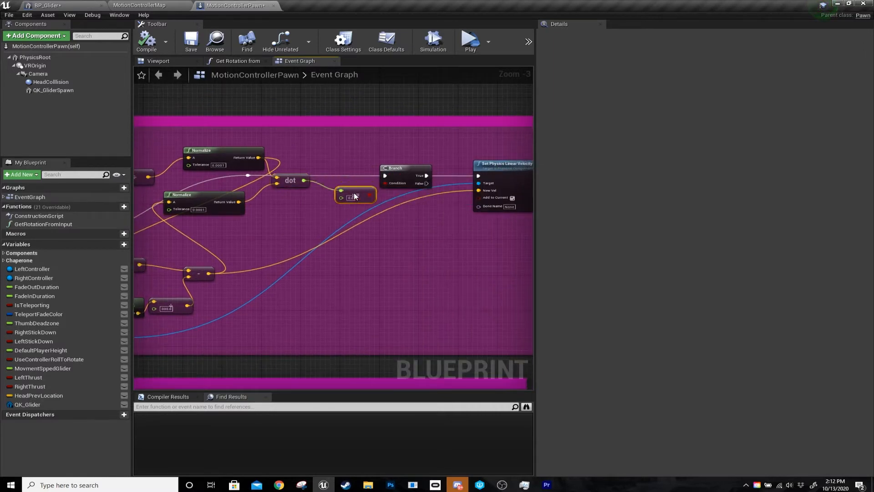
pyautogui.moveTo(406, 171)
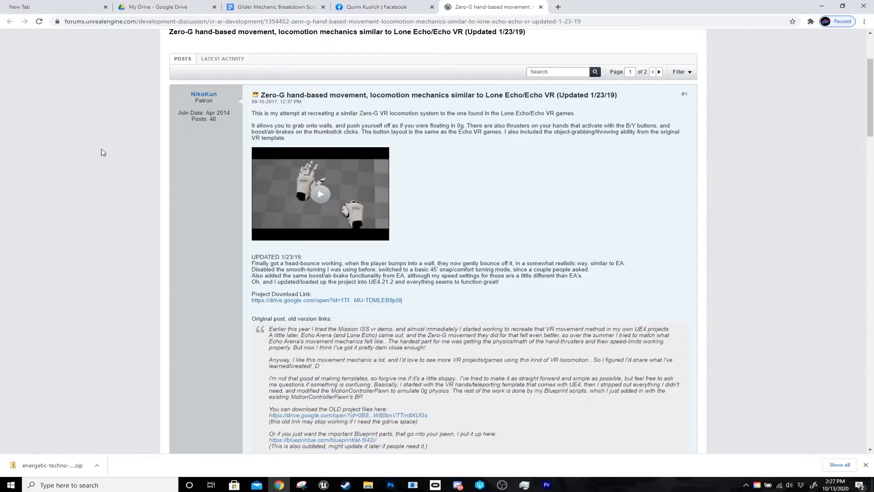
pyautogui.moveTo(208, 126)
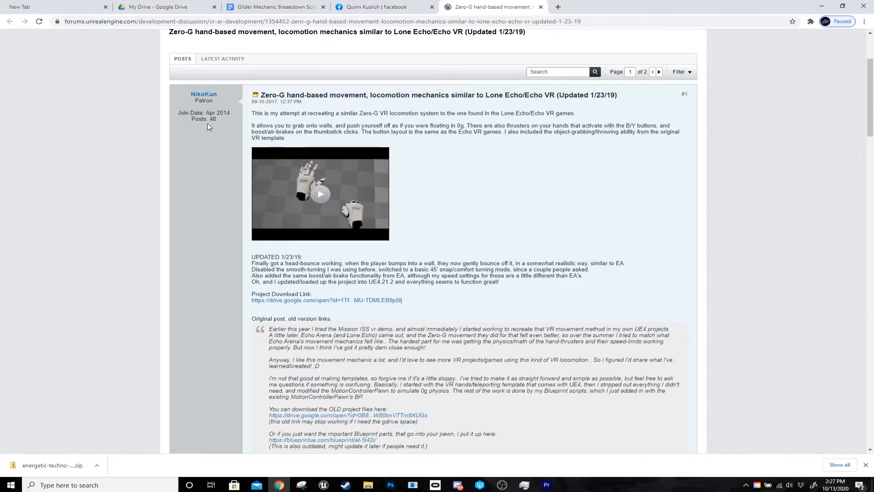
# Follow the Zero-G VR movement thread's Google Drive project download link.
pyautogui.scroll(-3)
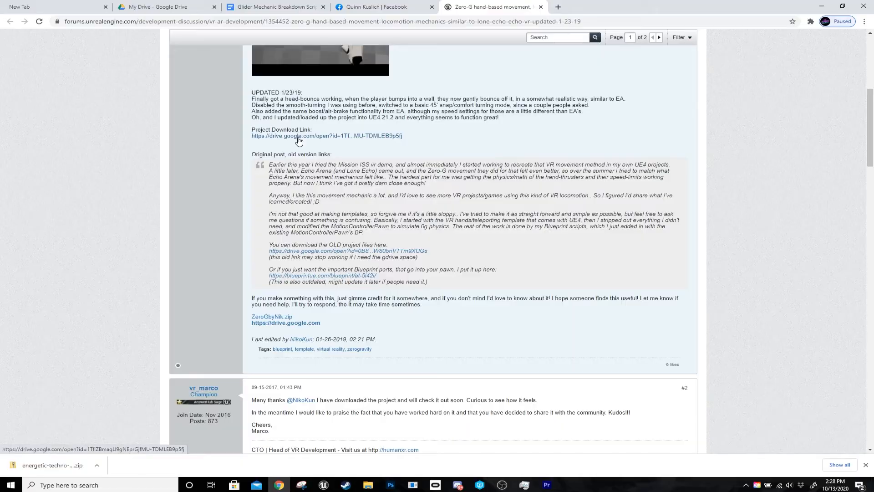
pyautogui.click(327, 136)
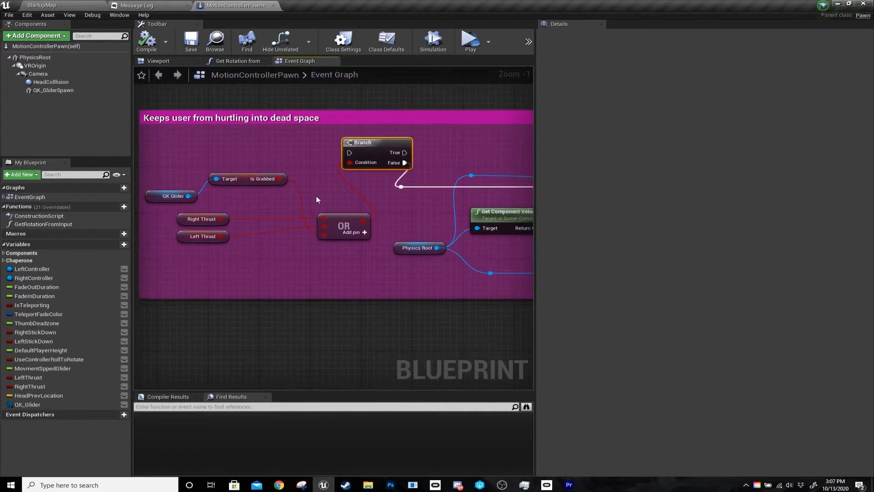
# Select the Is Grabbed node in the 0.98 velocity-damping dead-space logic.
pyautogui.click(248, 178)
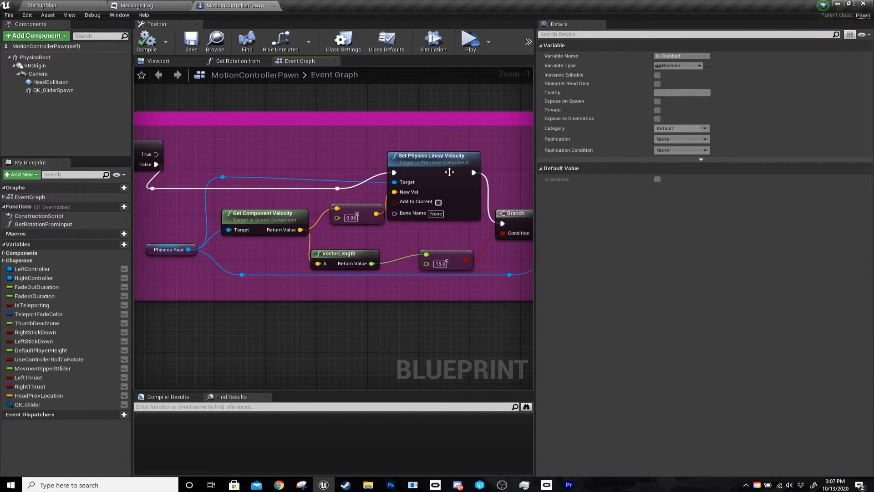
pyautogui.moveTo(255, 218)
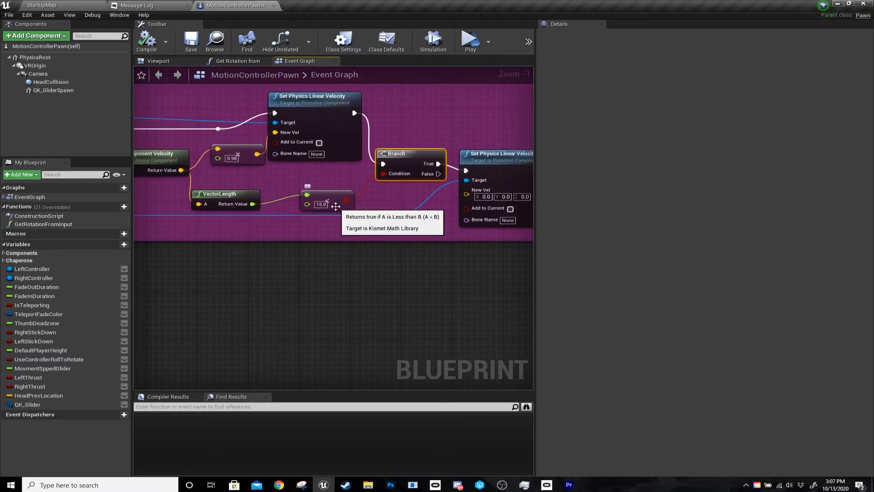
pyautogui.moveTo(341, 187)
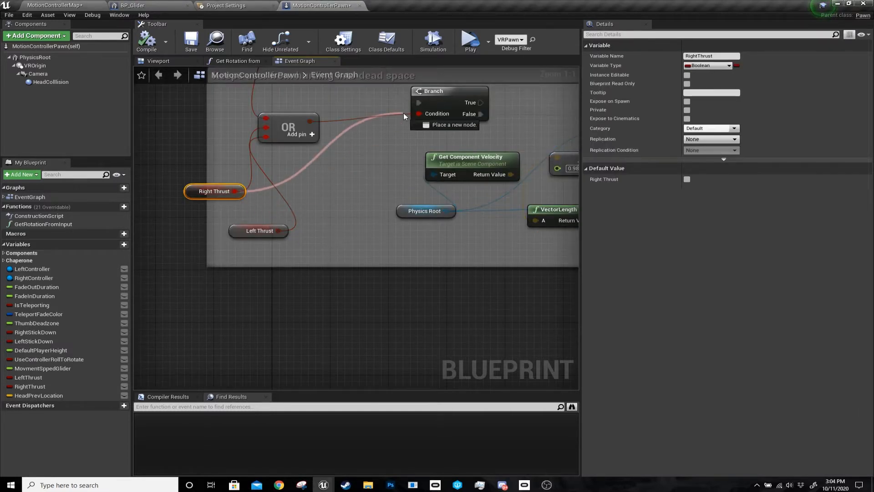
pyautogui.moveTo(269, 132)
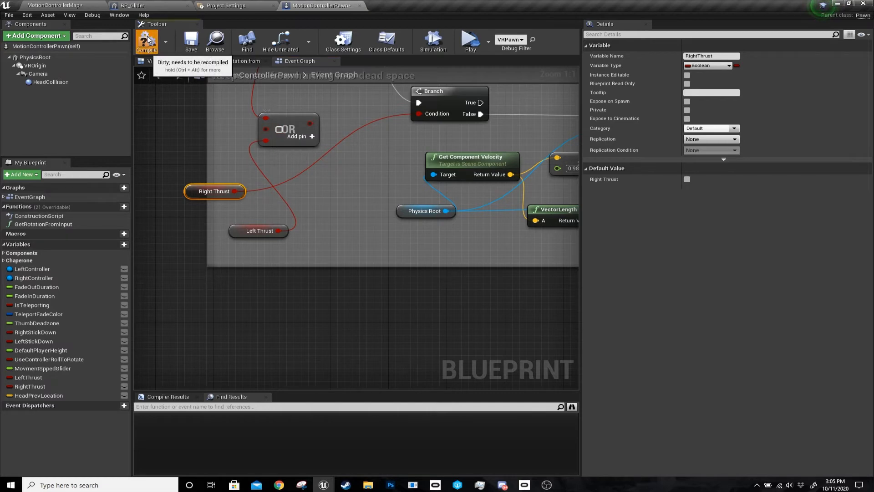
pyautogui.click(470, 39)
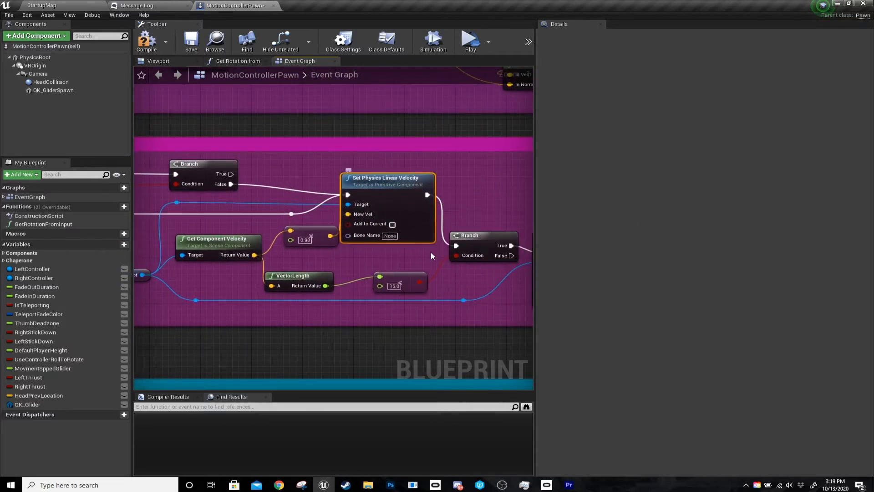
pyautogui.scroll(-3)
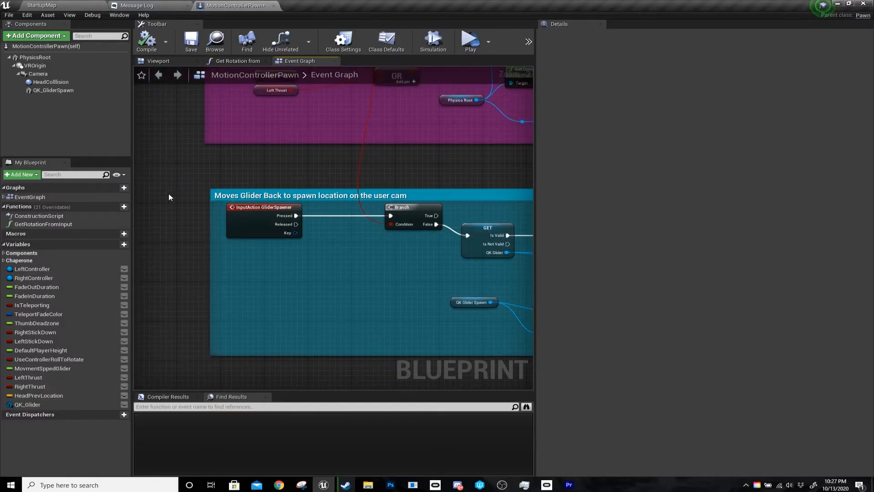
# Show QK_GliderSpawn in the pawn viewport, then select HeadCollision with radius 16.
pyautogui.click(262, 207)
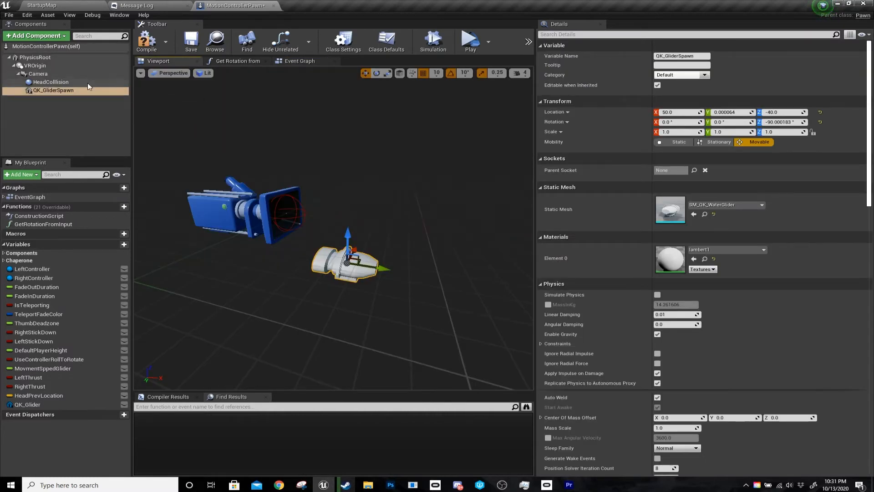
pyautogui.click(299, 61)
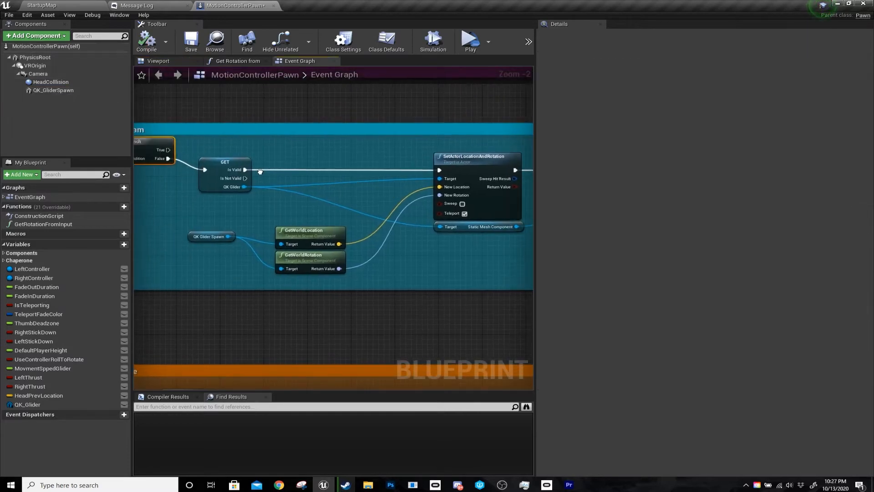
pyautogui.scroll(-3)
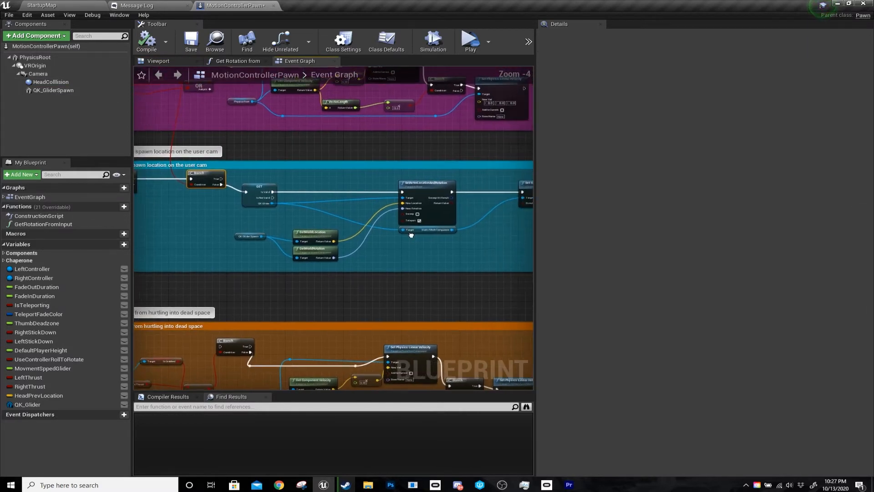
pyautogui.click(469, 37)
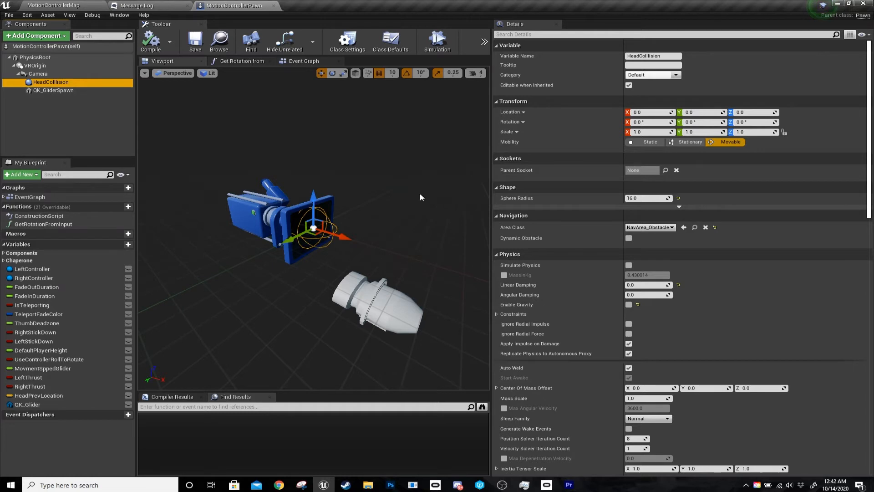
# Review HeadCollision's Hit and Overlap Events checkboxes, then view the head-intersection logic.
pyautogui.scroll(-3)
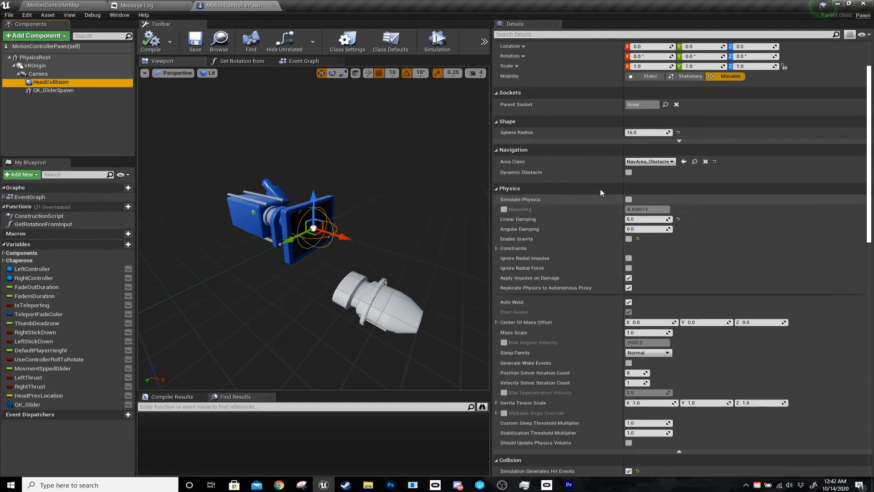
pyautogui.scroll(-3)
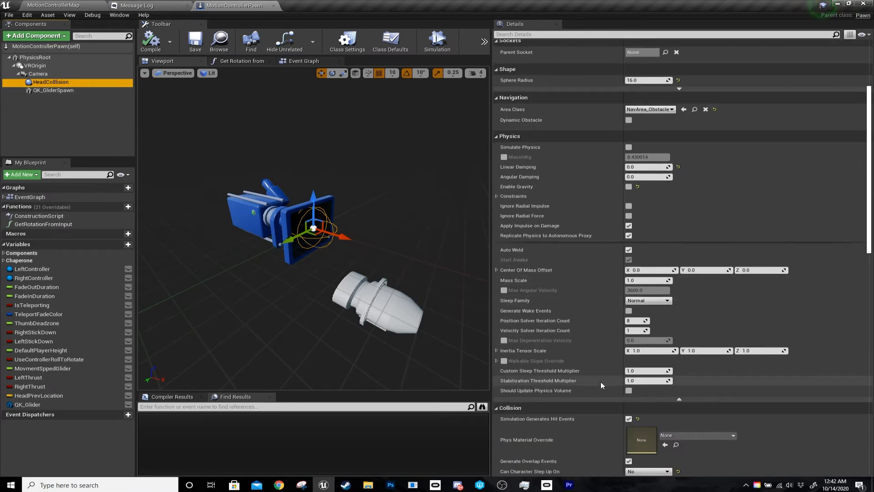
pyautogui.scroll(-3)
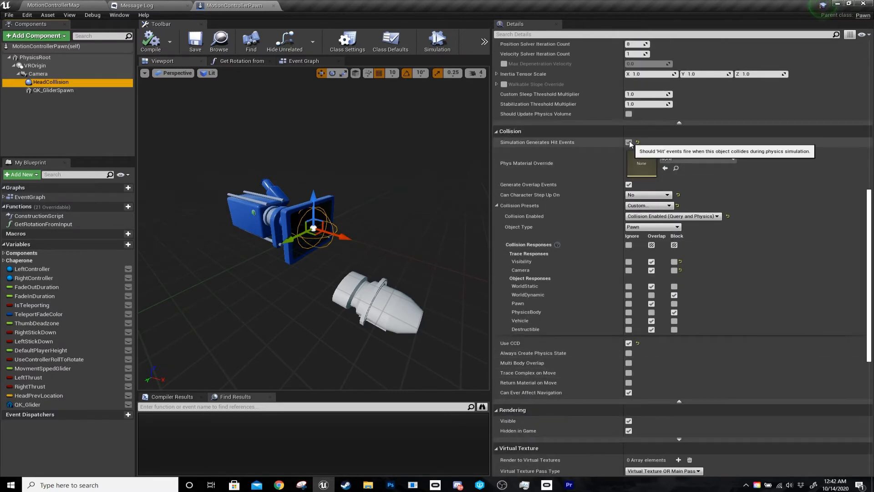
pyautogui.click(628, 142)
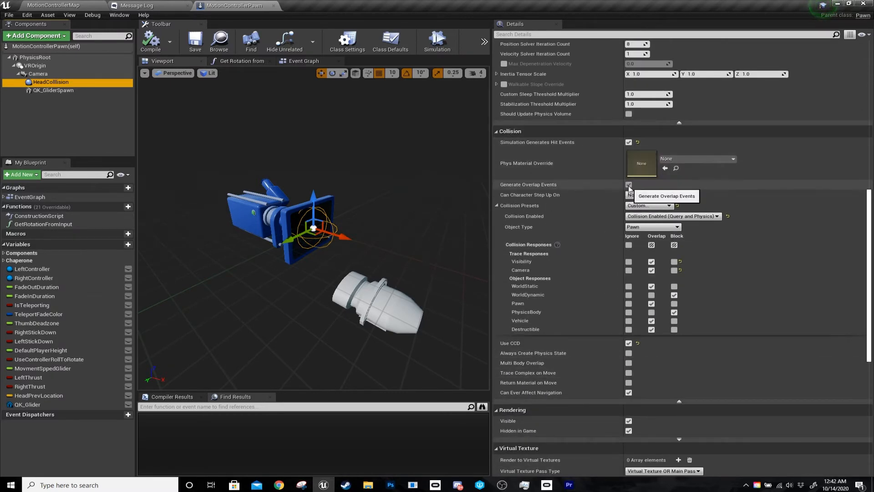
pyautogui.click(628, 185)
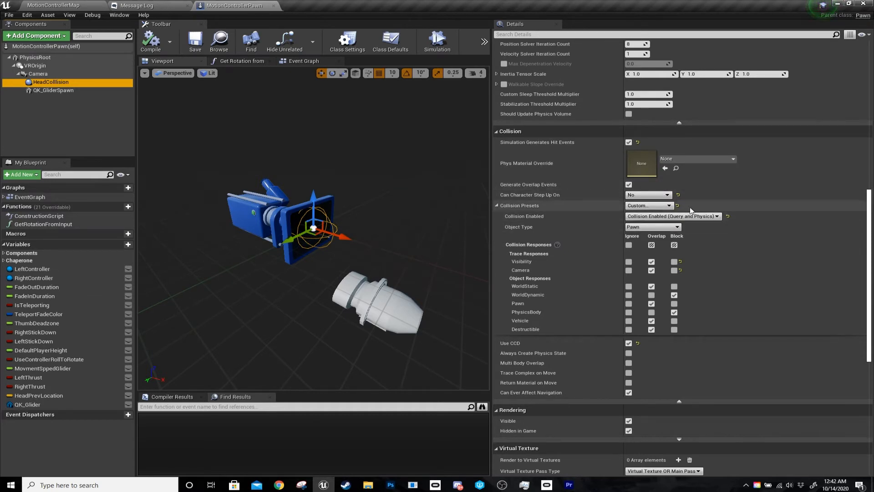
pyautogui.moveTo(654, 217)
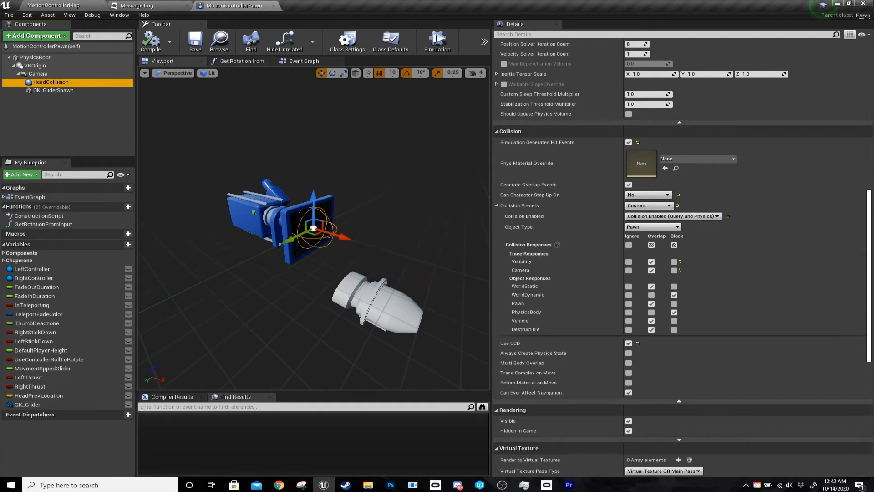
pyautogui.click(303, 60)
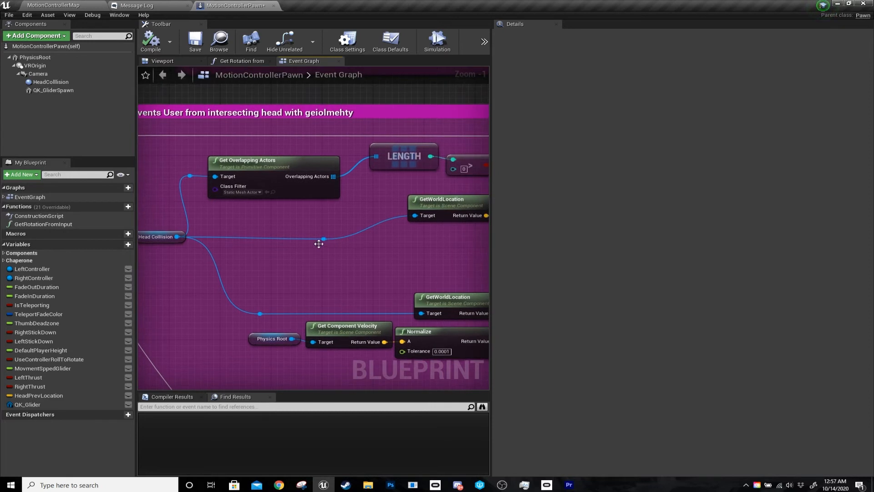
pyautogui.click(249, 160)
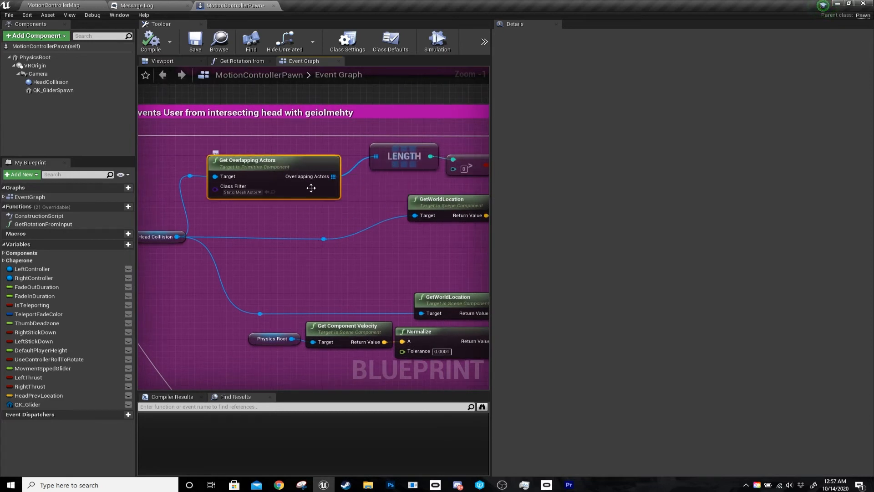
pyautogui.moveTo(330, 168)
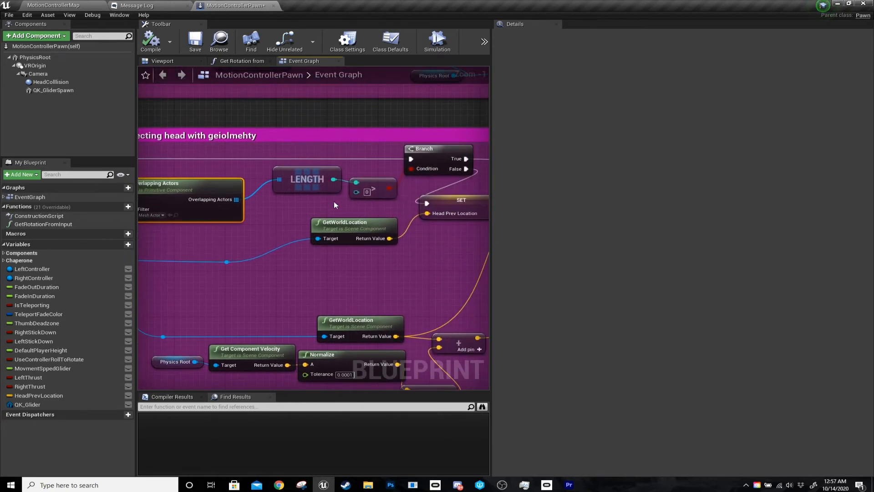
pyautogui.click(306, 179)
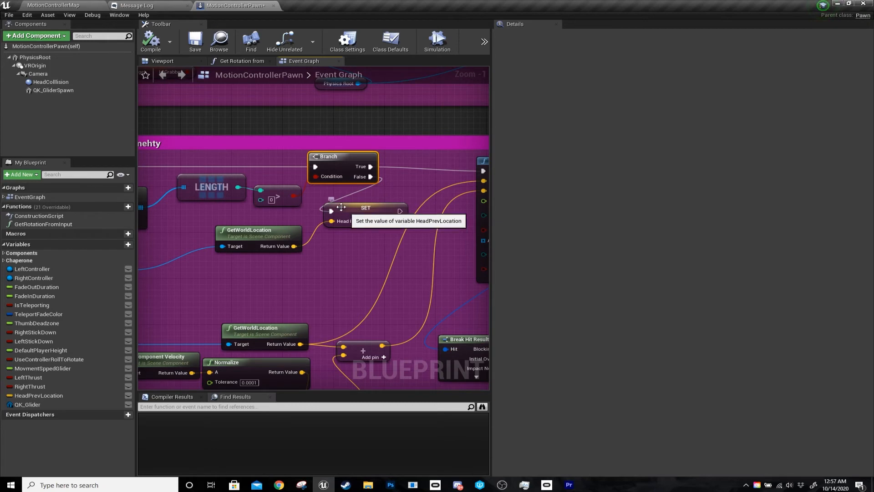
pyautogui.moveTo(351, 194)
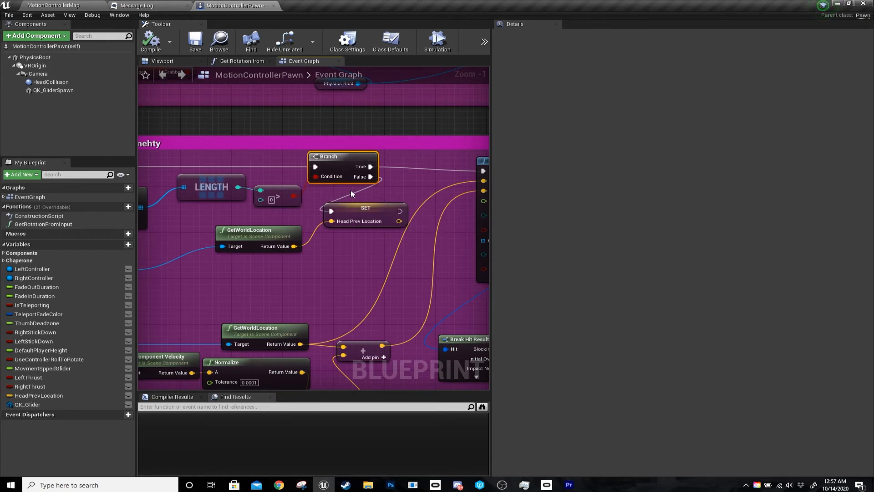
pyautogui.scroll(-3)
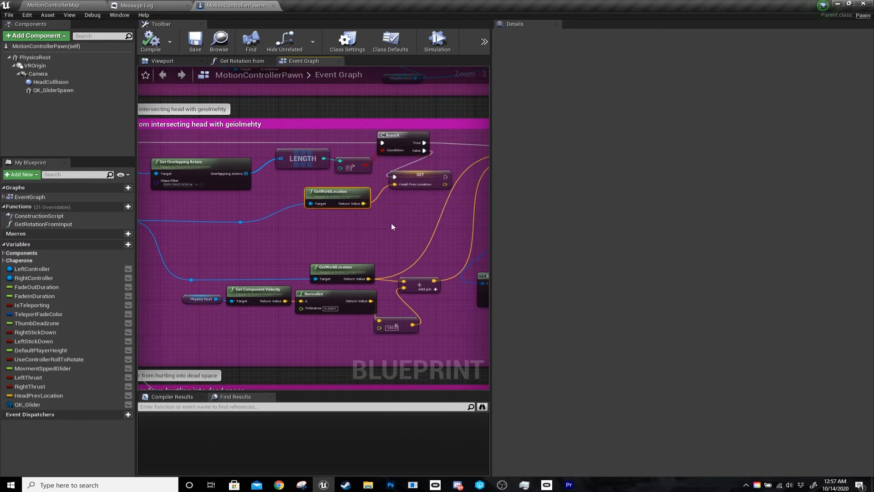
pyautogui.click(419, 176)
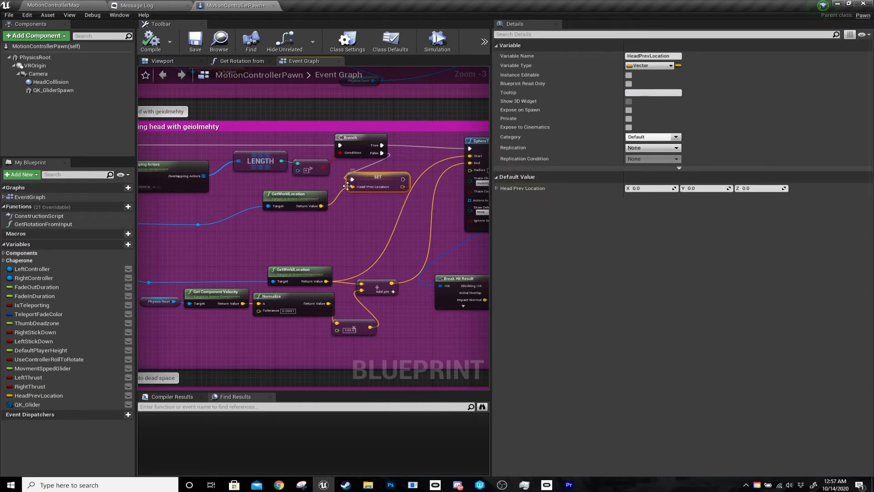
pyautogui.moveTo(402, 225)
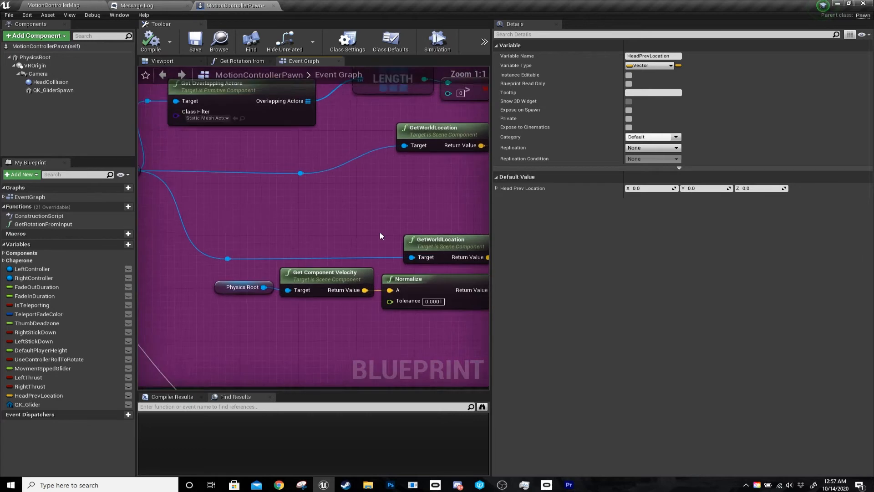
pyautogui.scroll(-3)
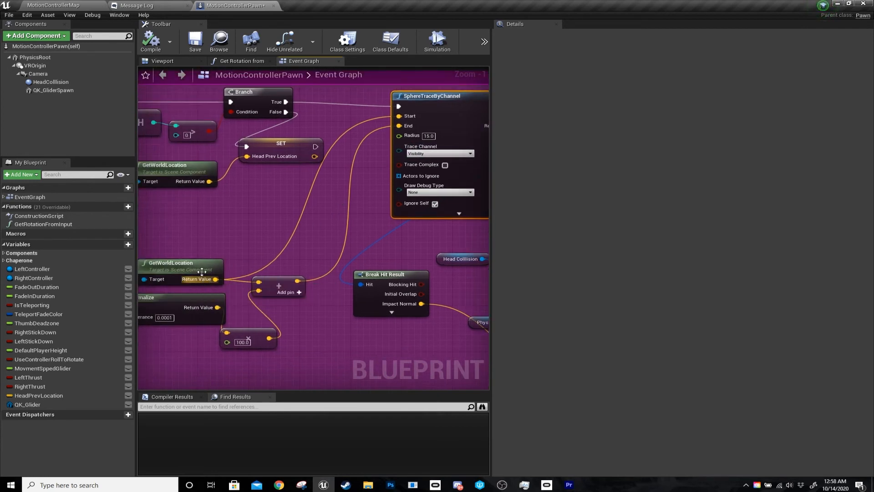
pyautogui.moveTo(282, 284)
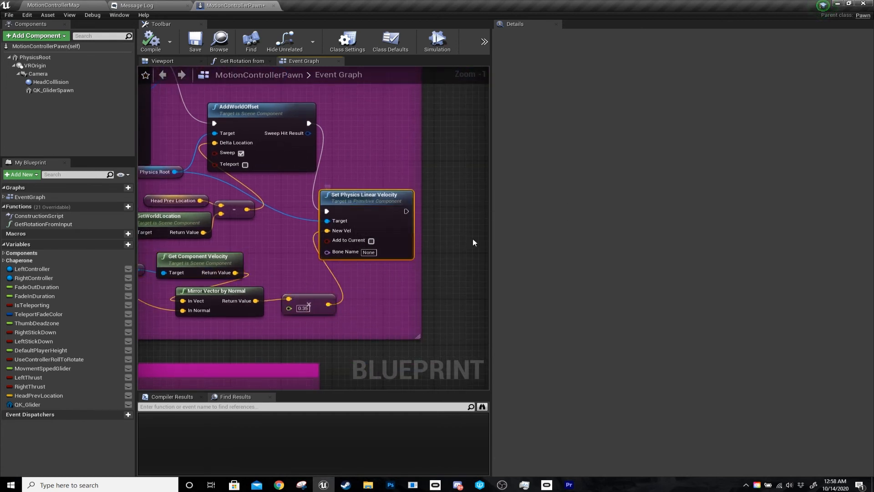
pyautogui.moveTo(396, 162)
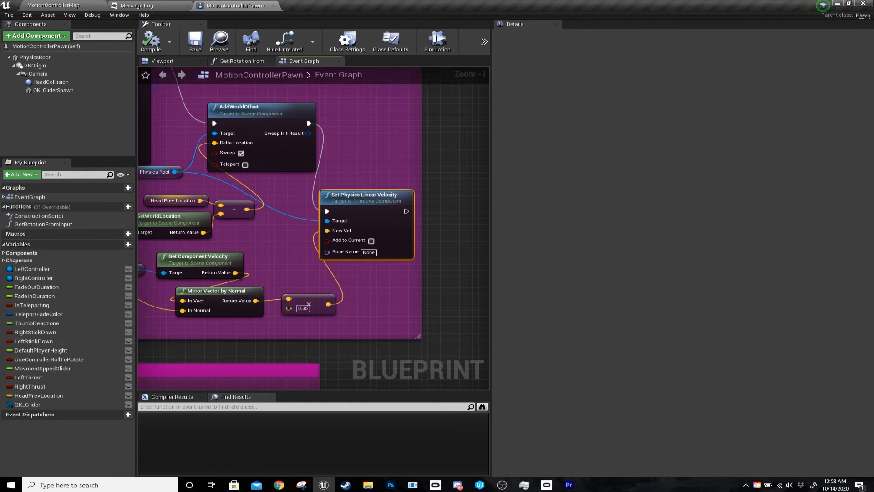
pyautogui.scroll(-3)
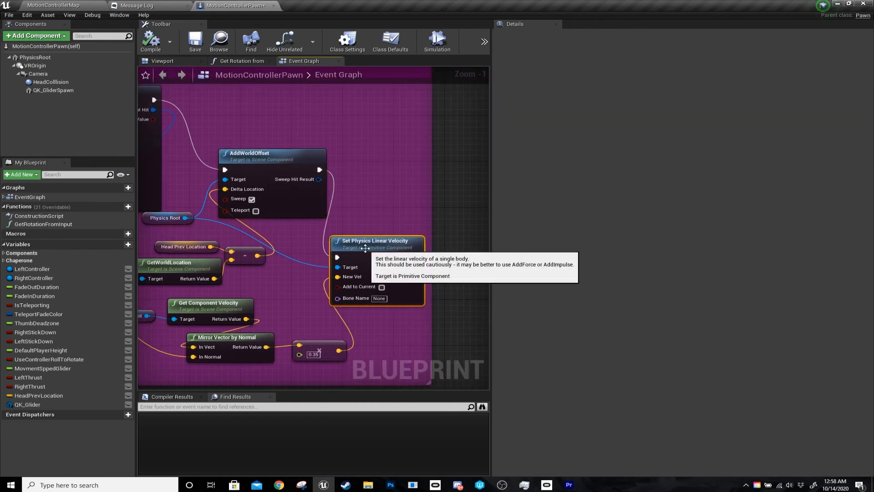
pyautogui.moveTo(262, 453)
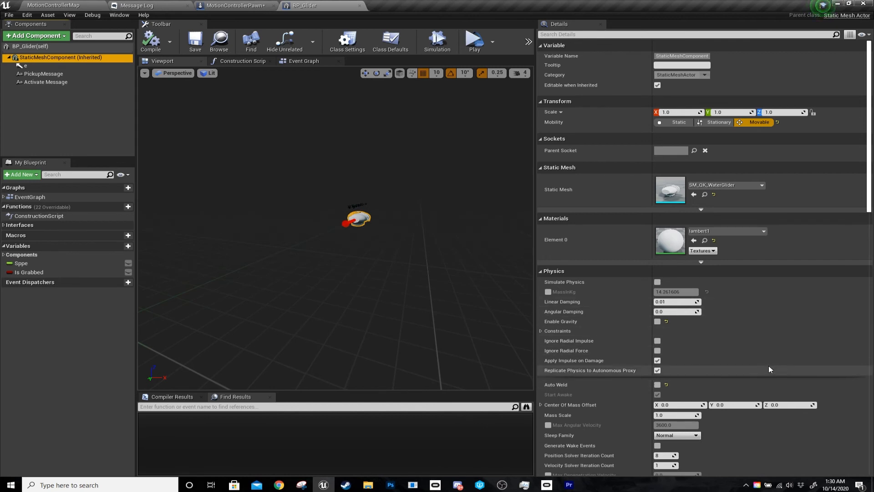
# Review BP_Glider's mesh collision and let-go graph, then launch VR Preview.
pyautogui.scroll(-3)
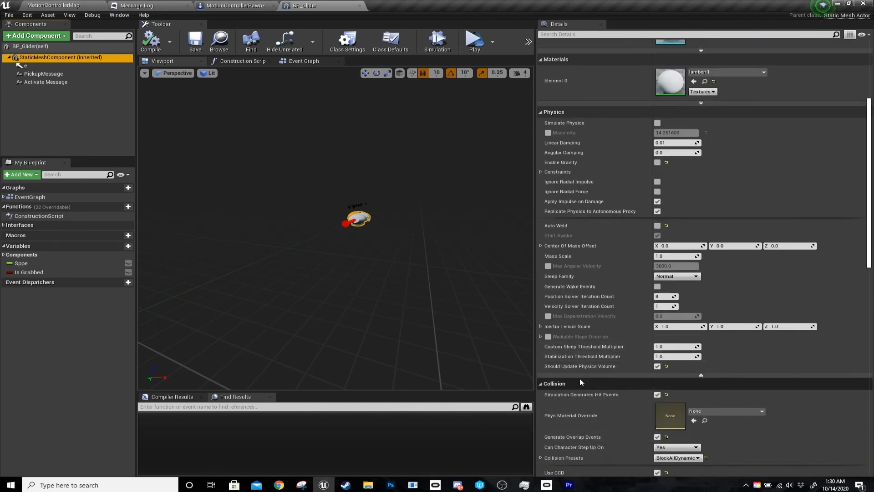
pyautogui.scroll(-3)
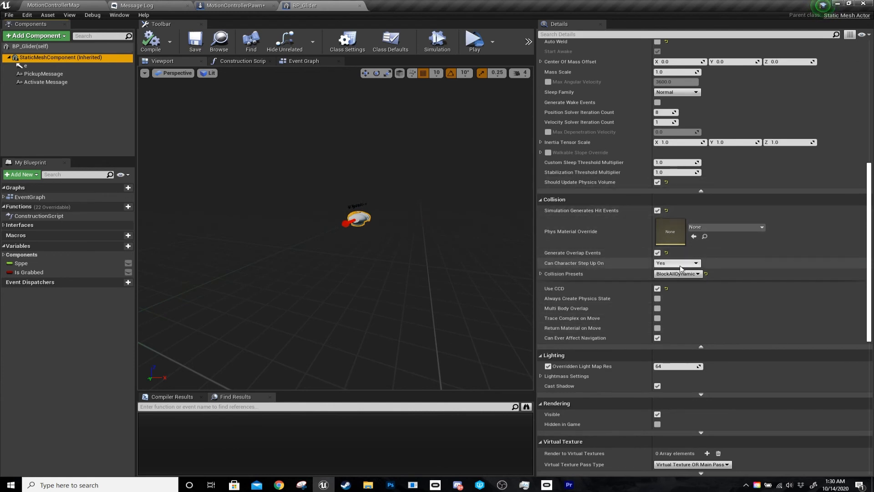
pyautogui.click(304, 61)
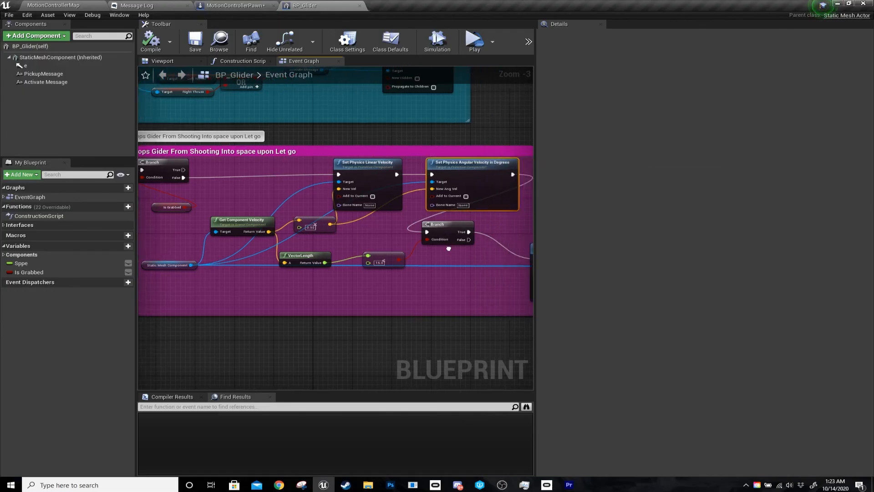
pyautogui.click(473, 39)
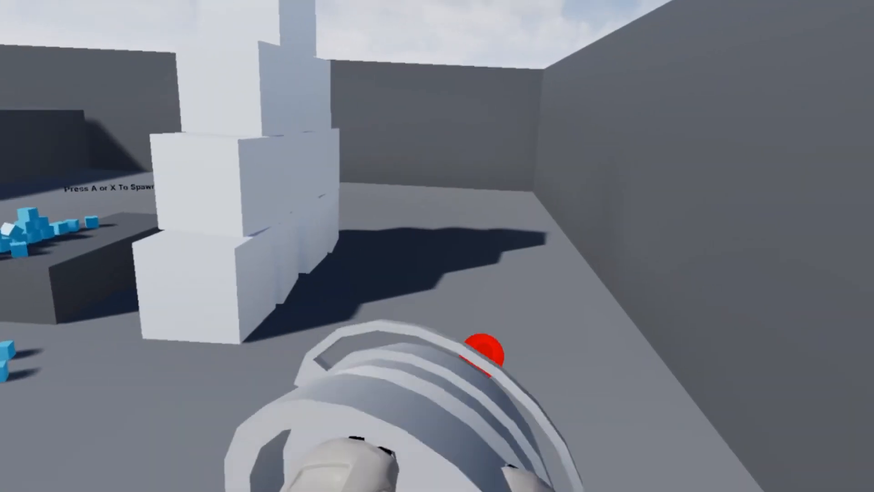